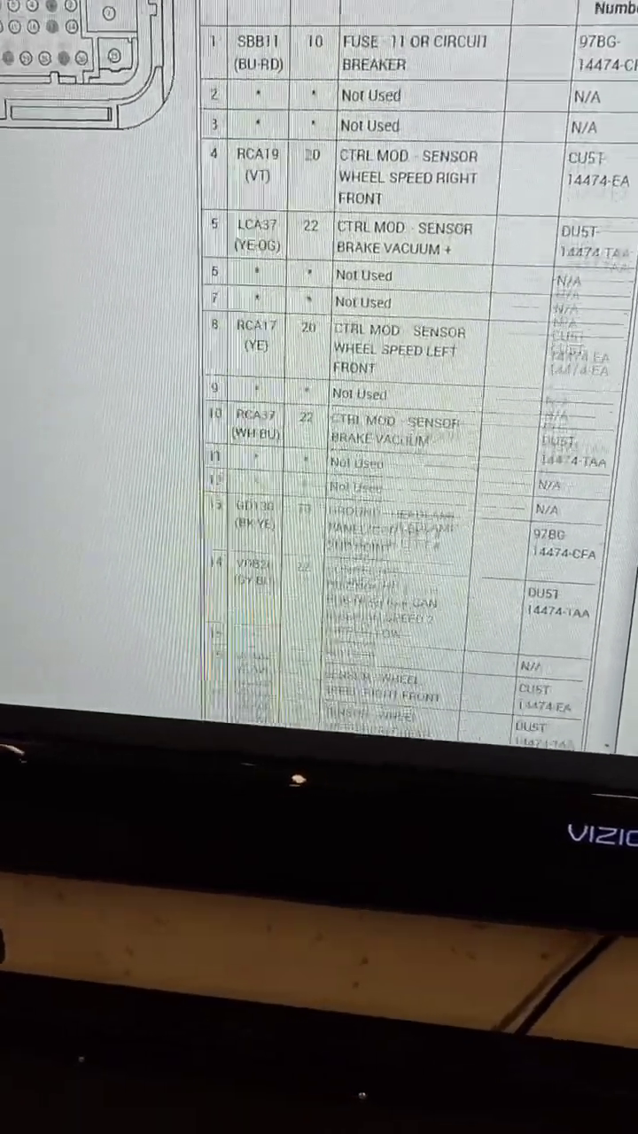
scroll(down, 3)
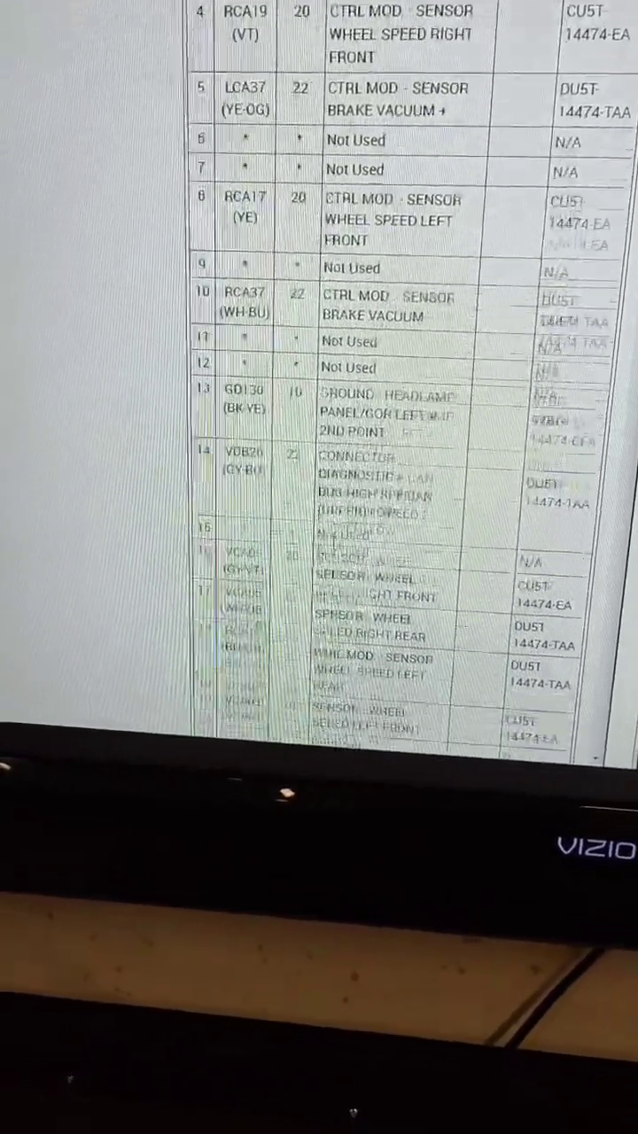
scroll(up, 3)
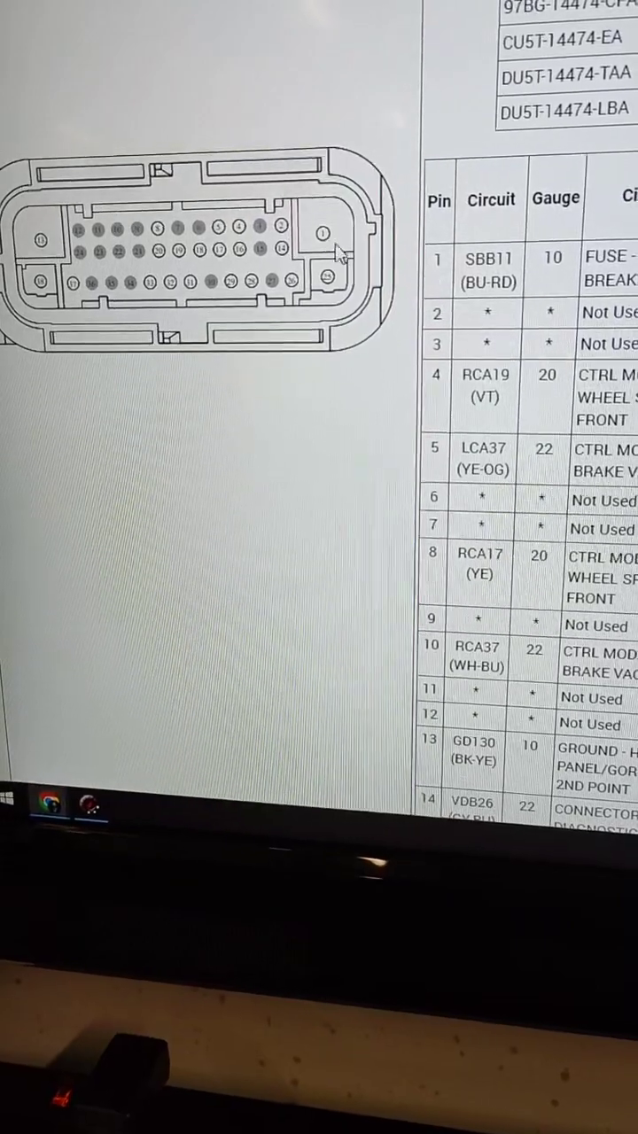
scroll(down, 3)
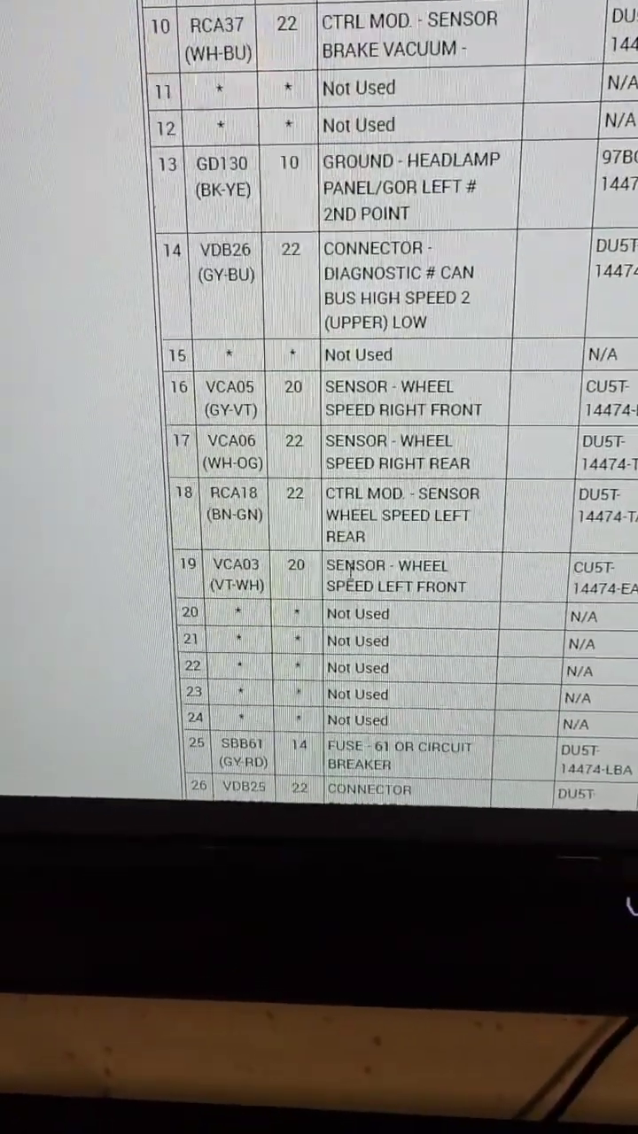
scroll(up, 3)
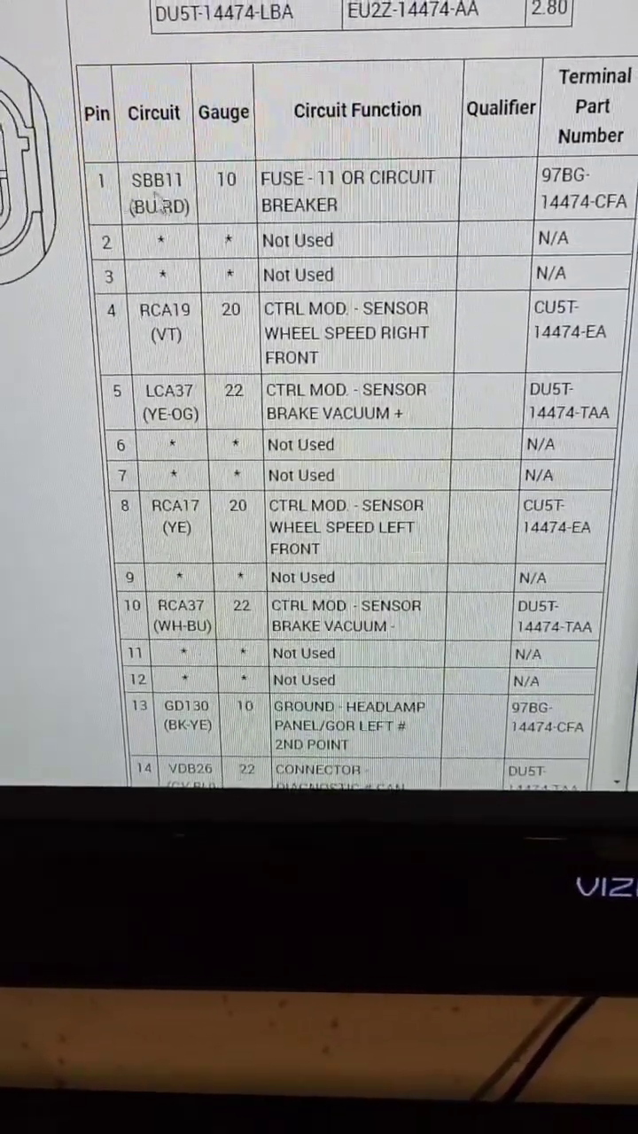